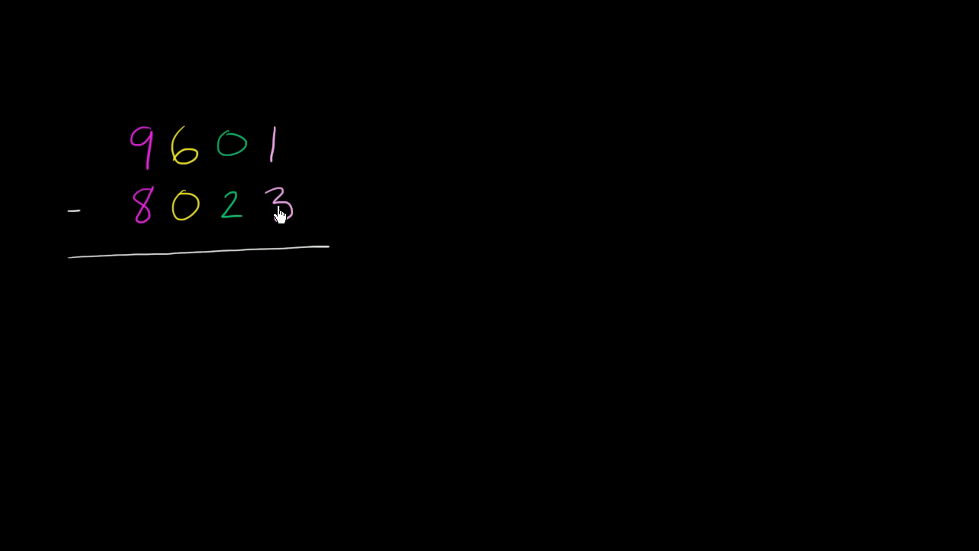
mouse_move(282, 221)
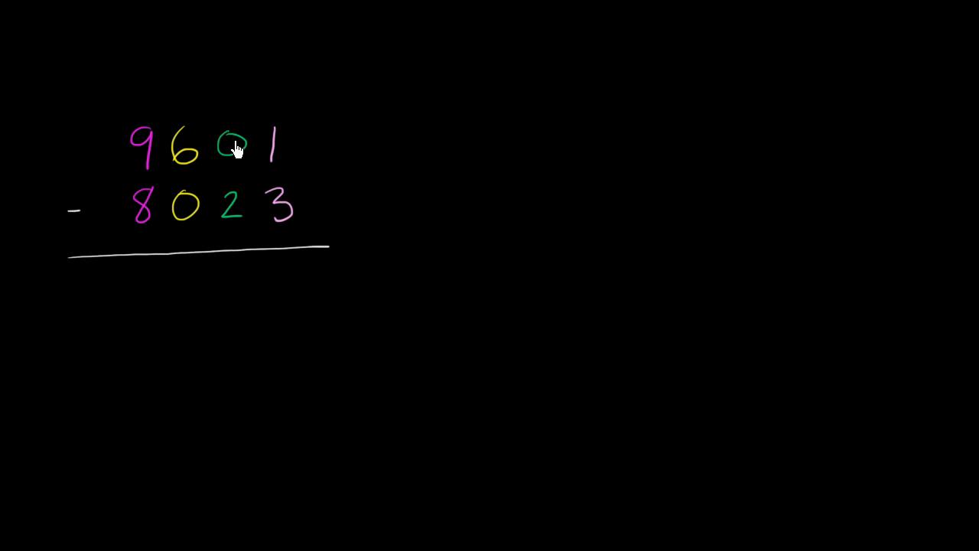
mouse_move(236, 156)
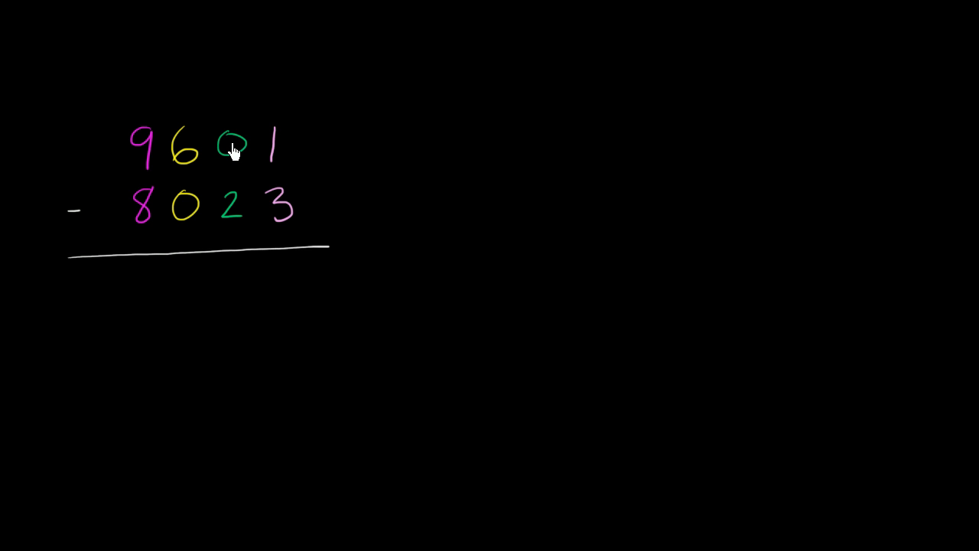
mouse_move(201, 141)
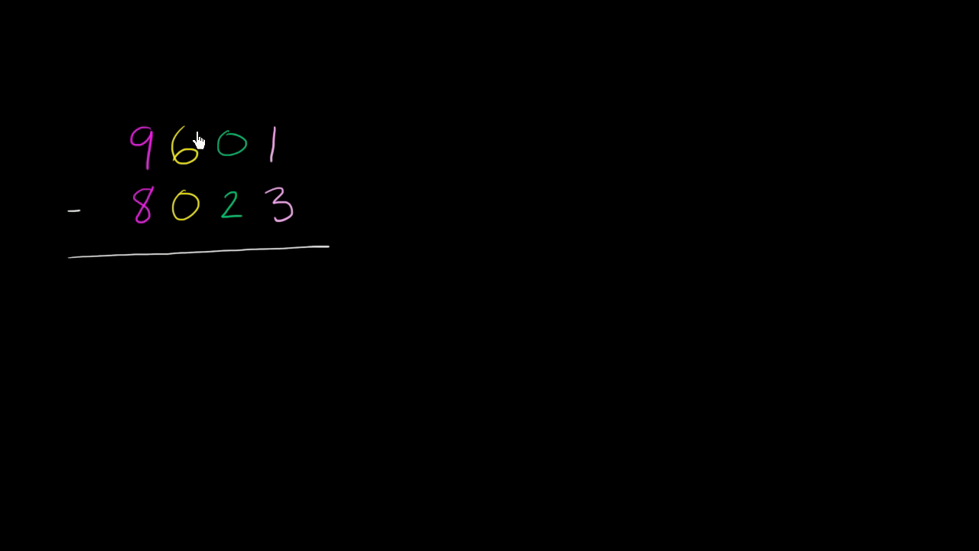
mouse_move(184, 161)
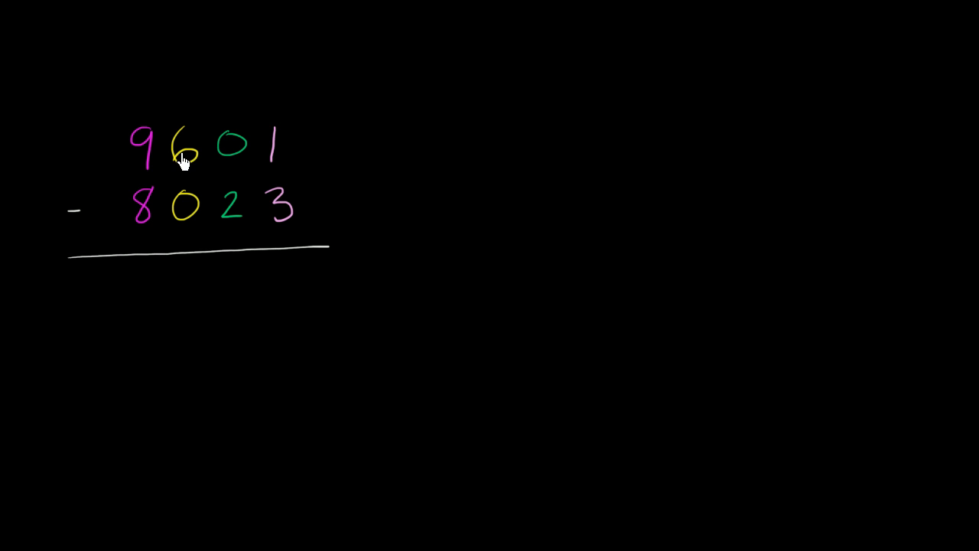
mouse_move(279, 161)
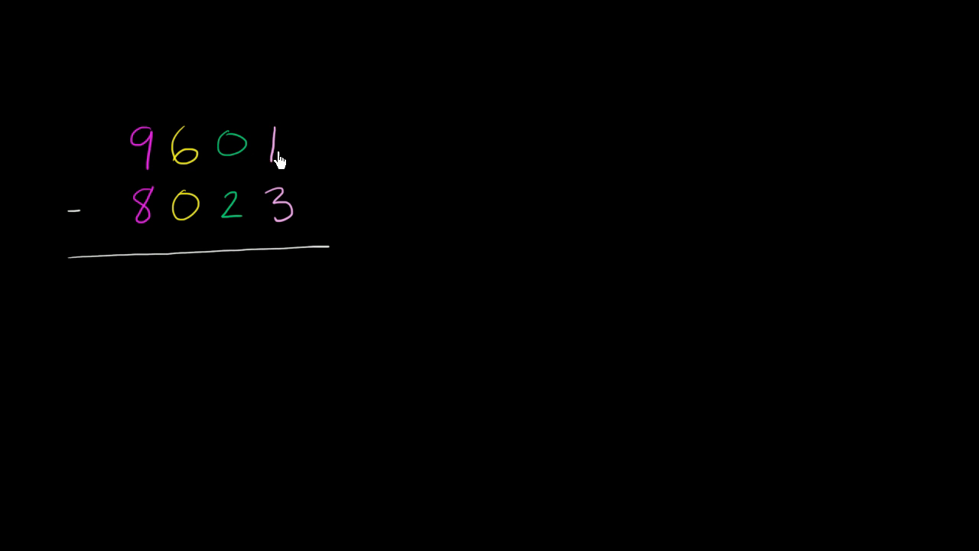
mouse_move(201, 167)
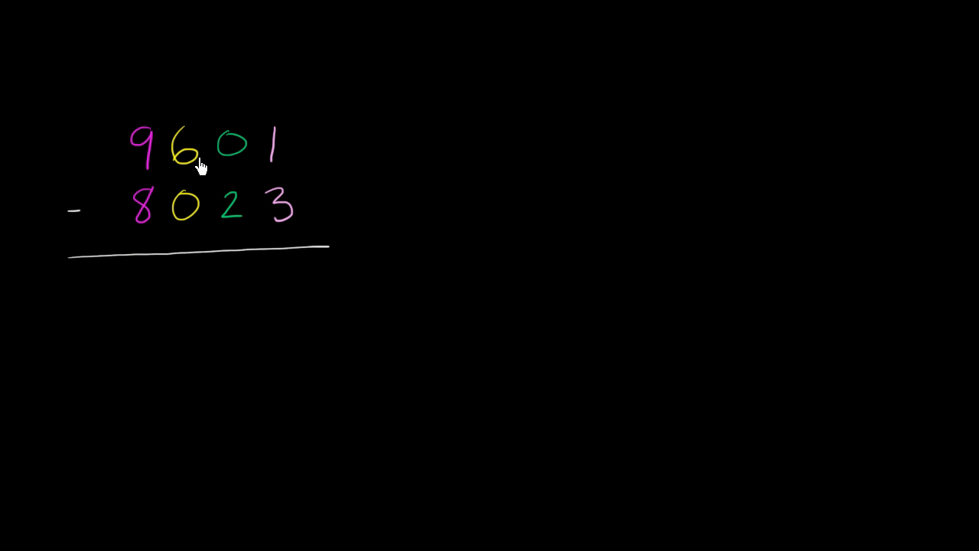
mouse_move(181, 170)
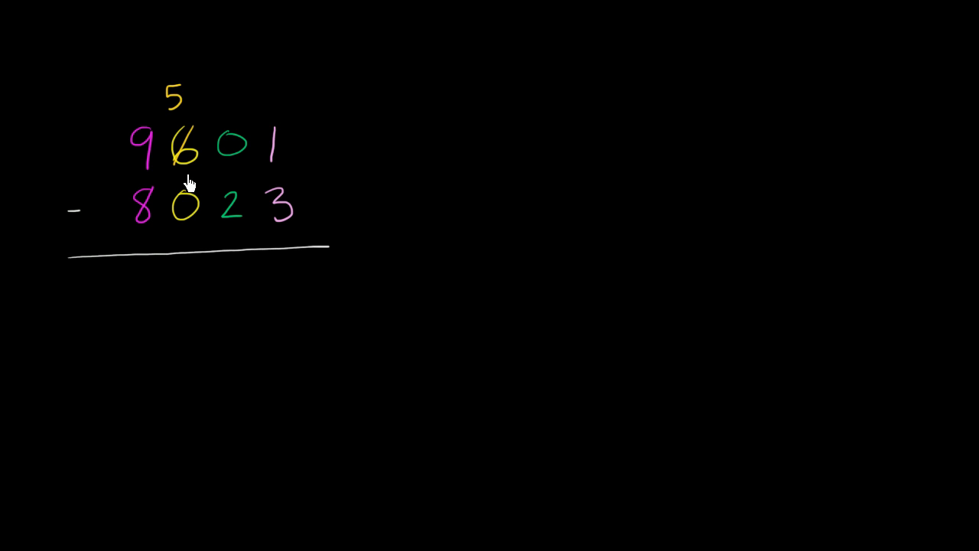
mouse_move(239, 158)
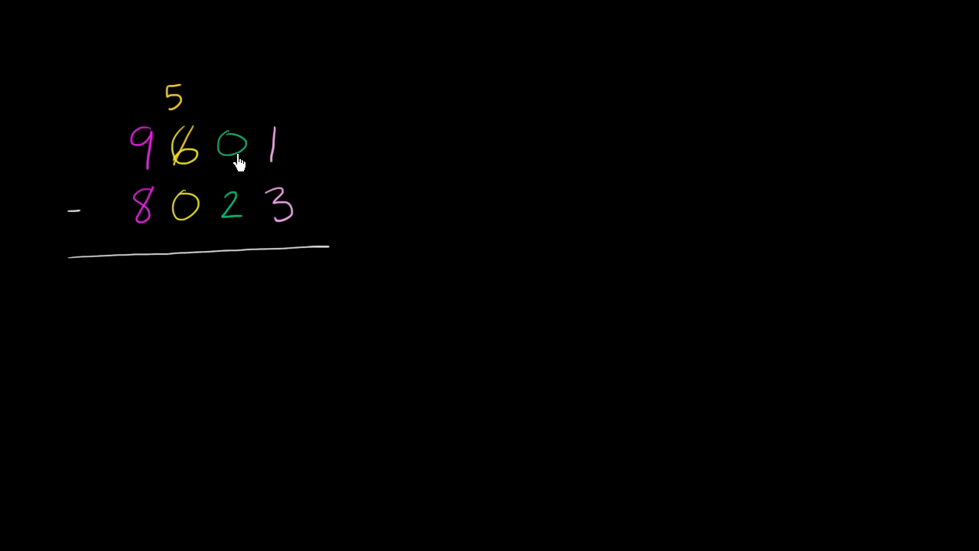
mouse_move(220, 168)
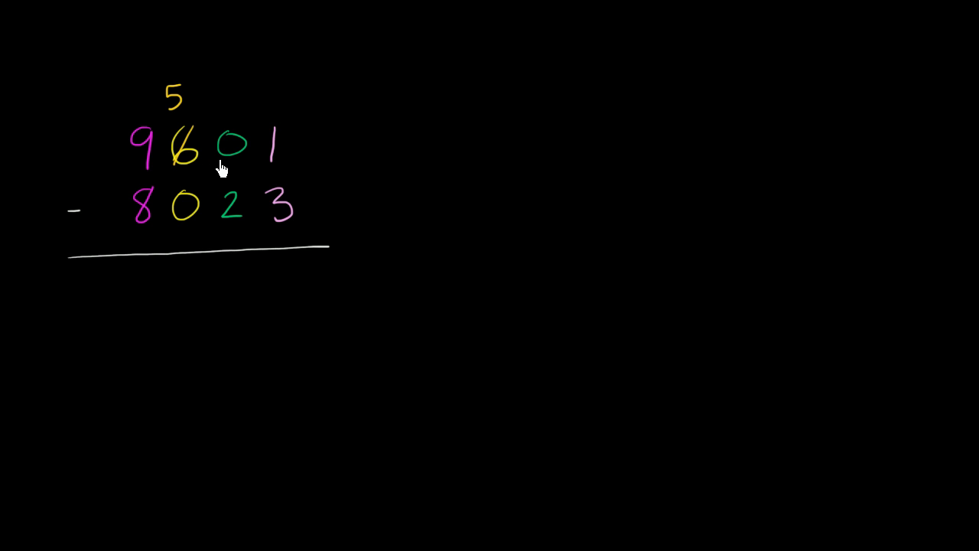
mouse_move(236, 166)
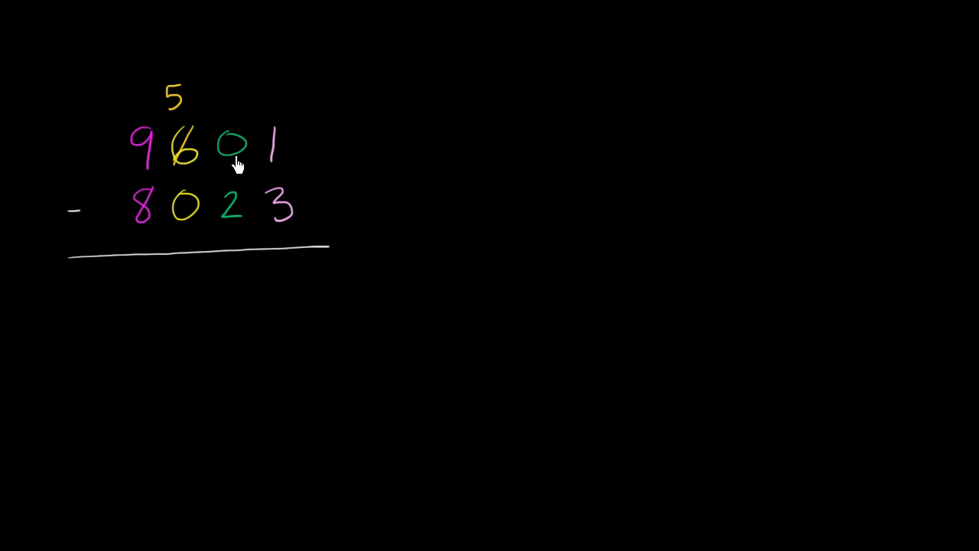
mouse_move(226, 161)
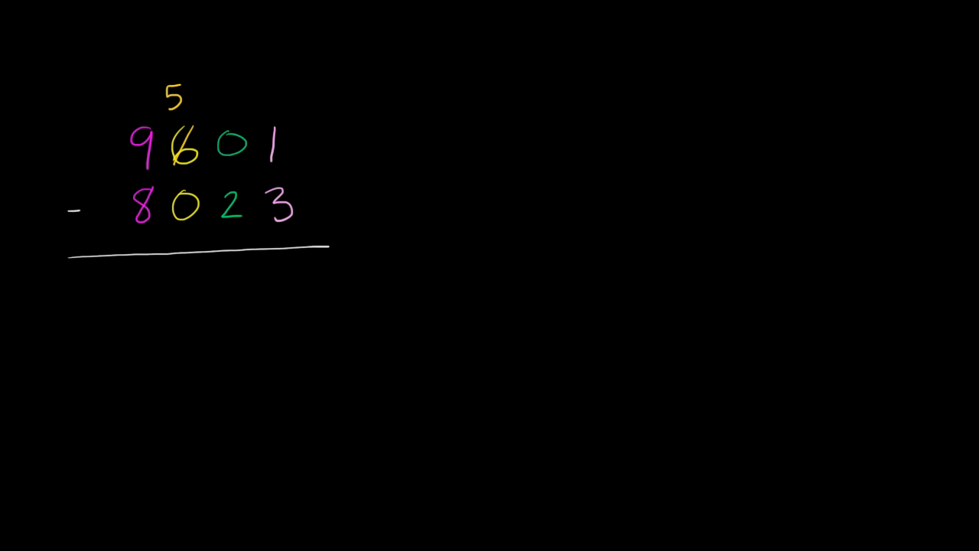
mouse_move(243, 136)
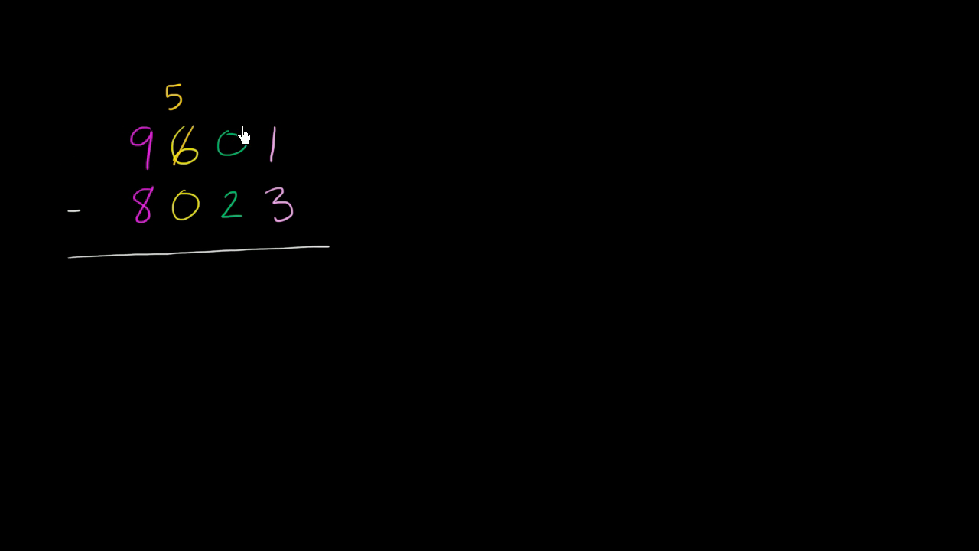
- Cross out the 0 in the tens place of 9601 and write 10 above it
drag(242, 126, 229, 161)
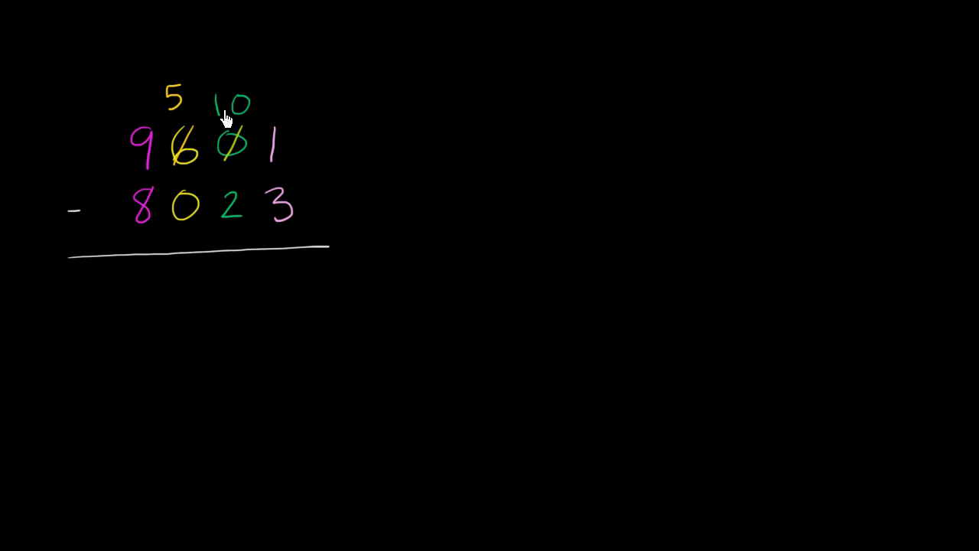
mouse_move(177, 141)
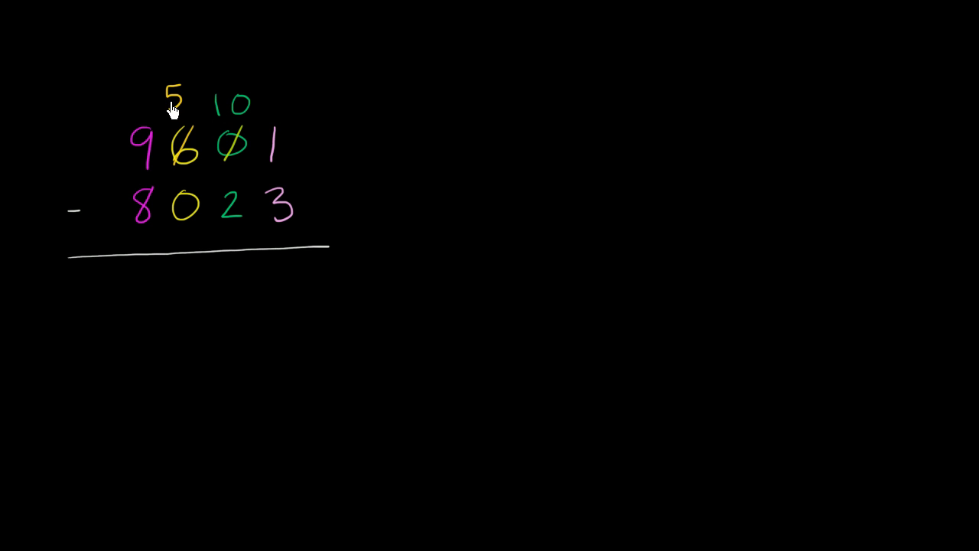
mouse_move(233, 144)
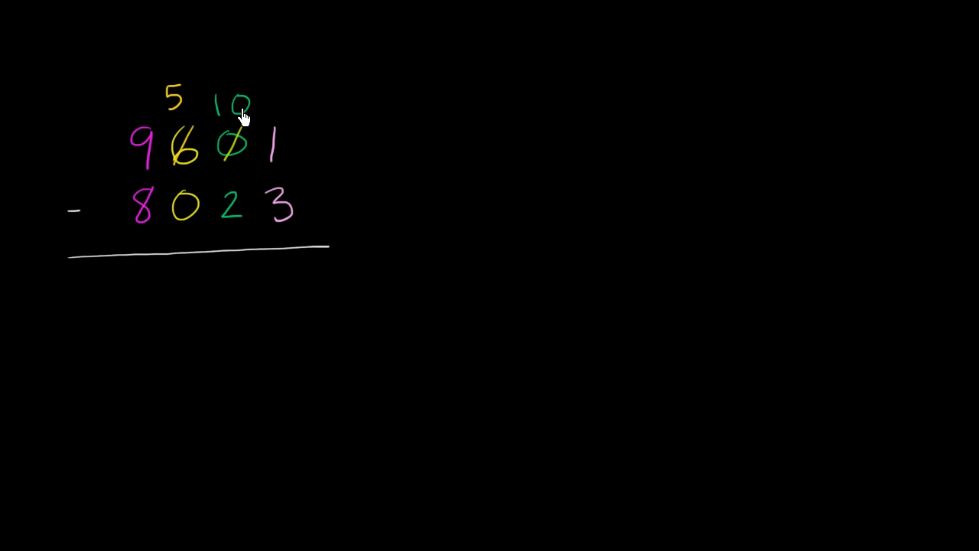
mouse_move(235, 120)
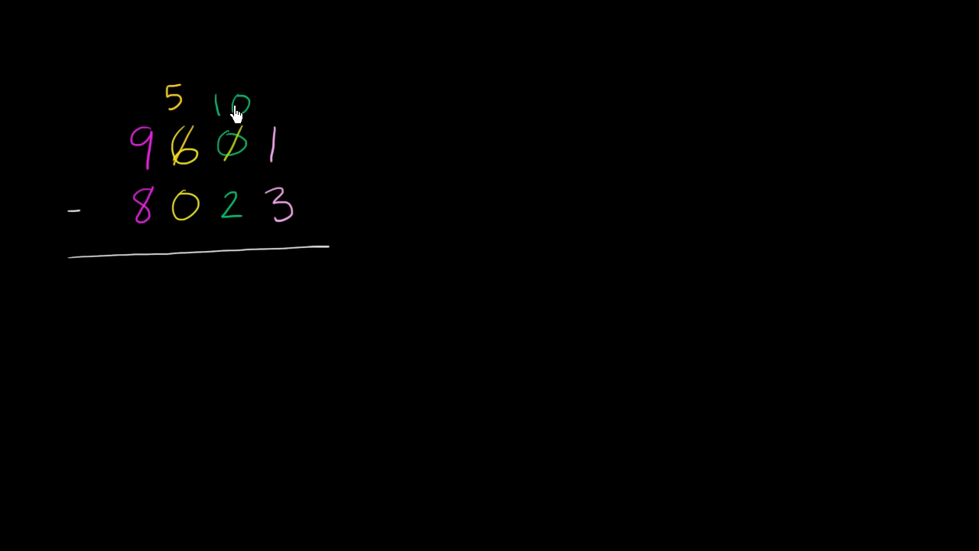
mouse_move(145, 156)
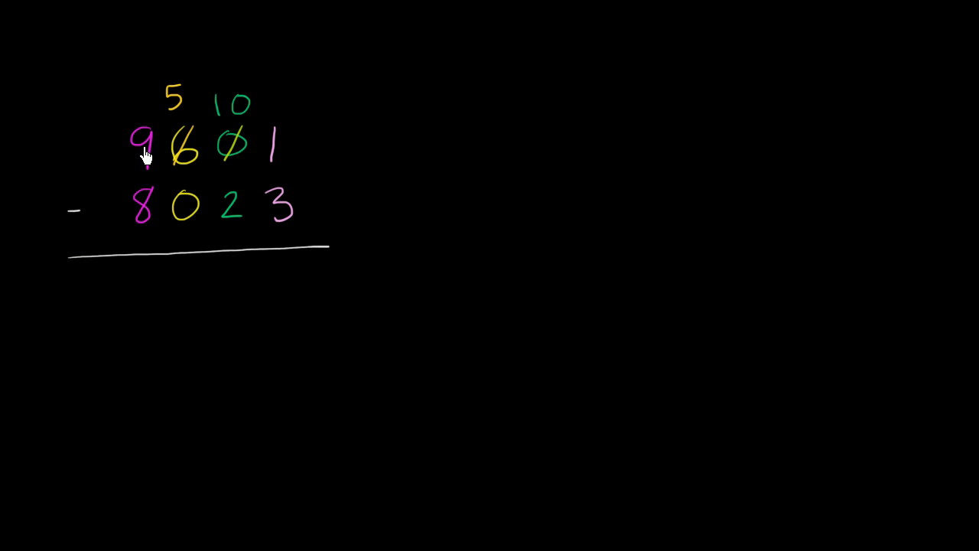
mouse_move(191, 169)
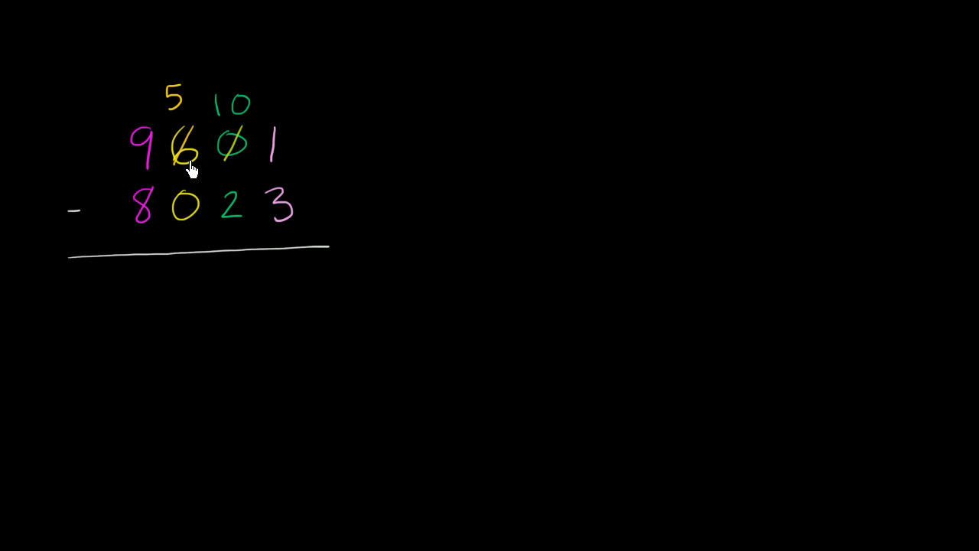
mouse_move(186, 156)
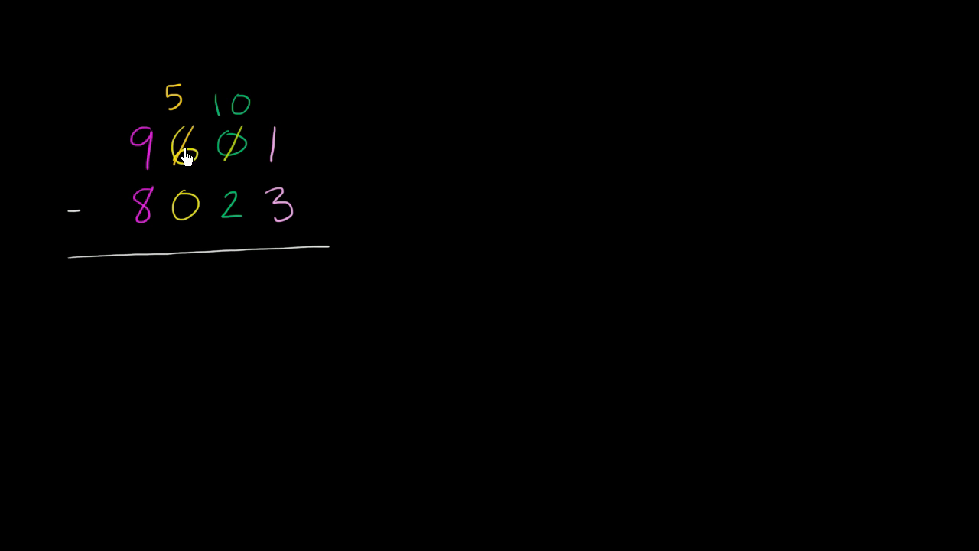
mouse_move(176, 107)
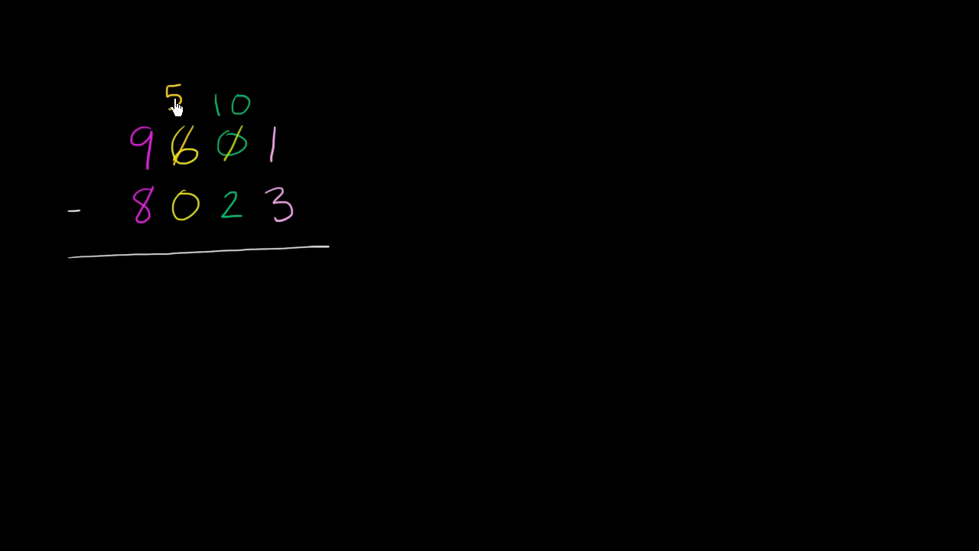
mouse_move(233, 119)
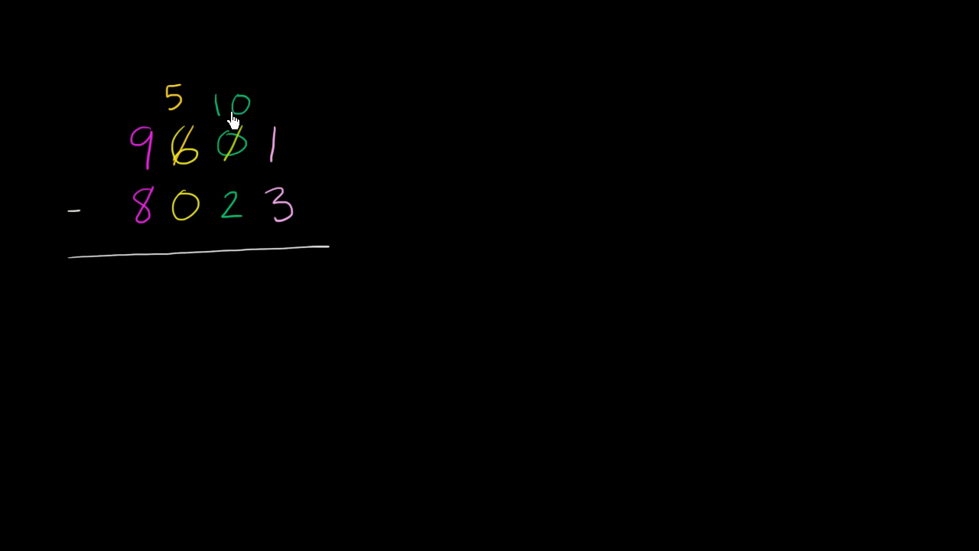
mouse_move(239, 119)
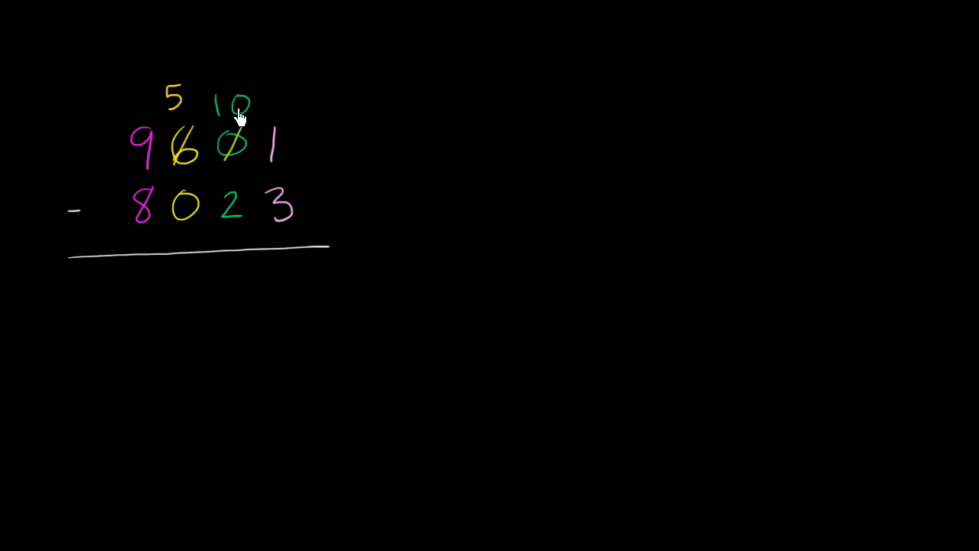
mouse_move(275, 153)
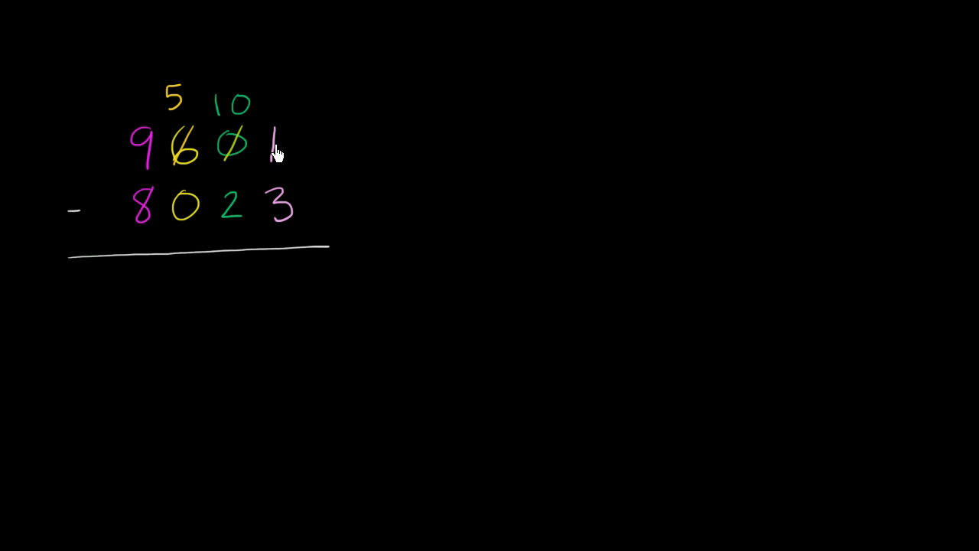
mouse_move(288, 165)
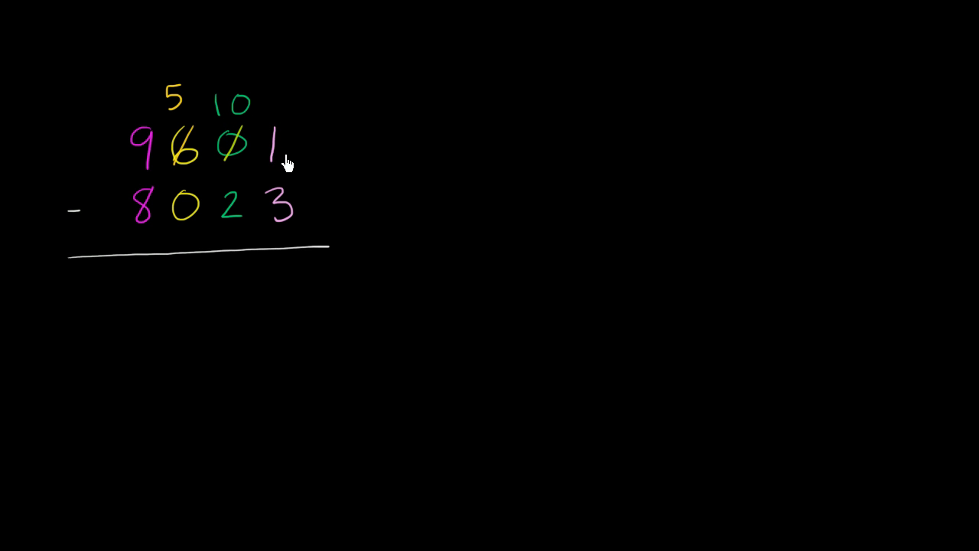
mouse_move(208, 156)
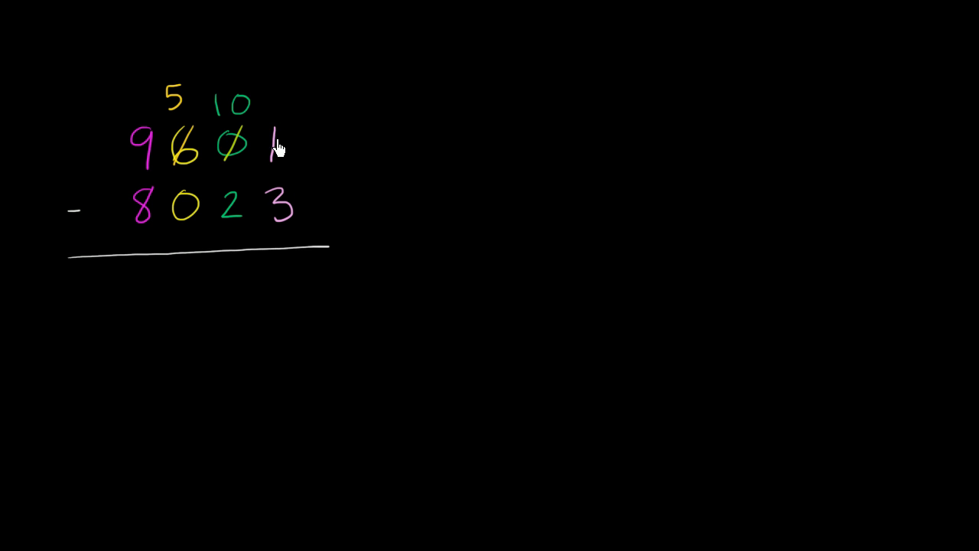
mouse_move(277, 153)
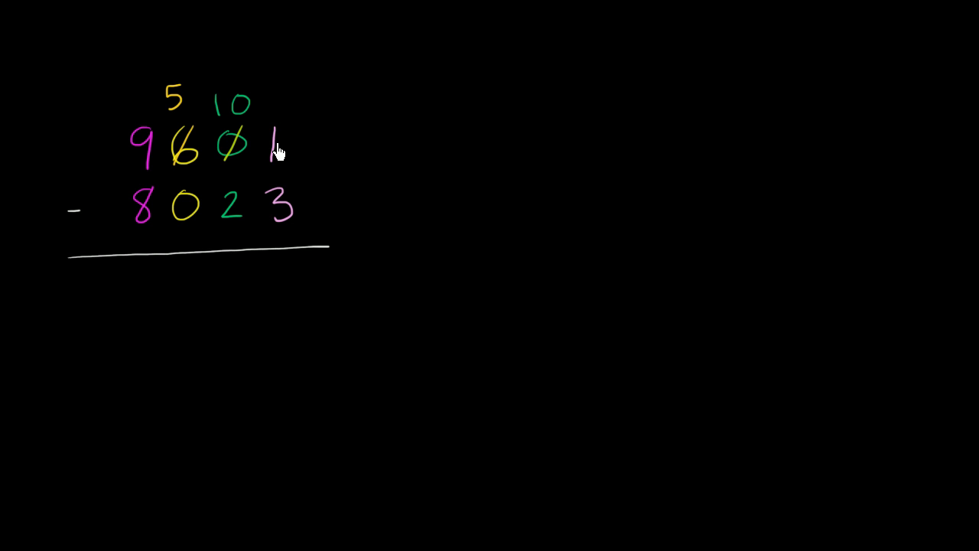
mouse_move(278, 150)
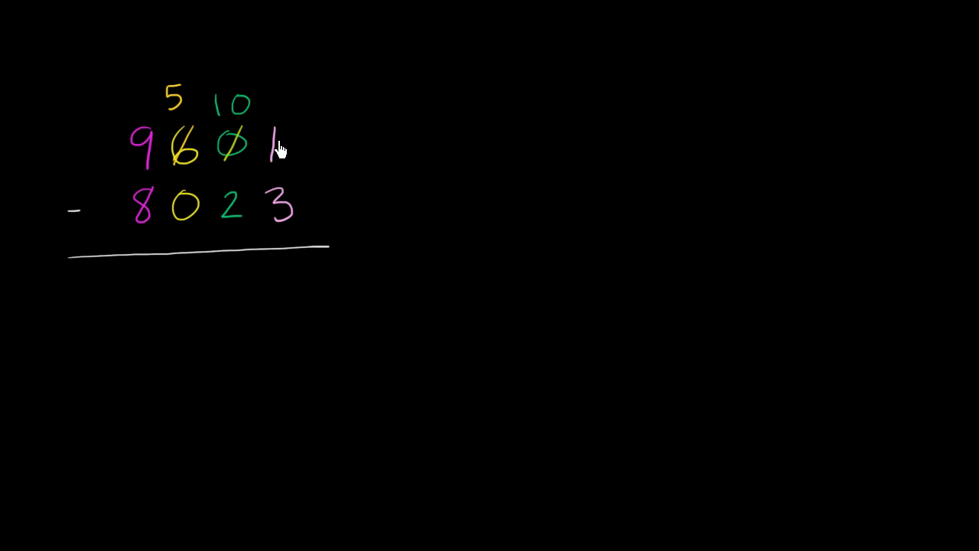
mouse_move(227, 126)
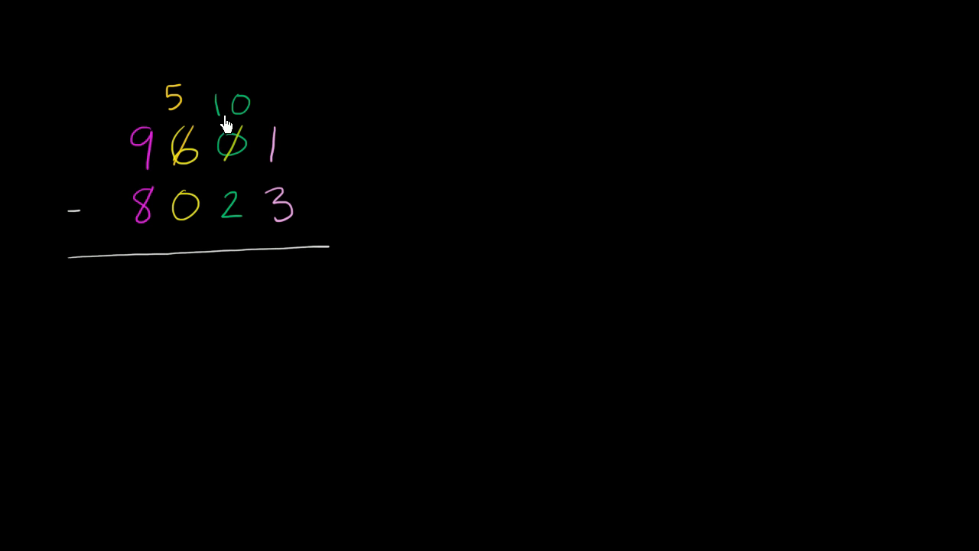
mouse_move(238, 129)
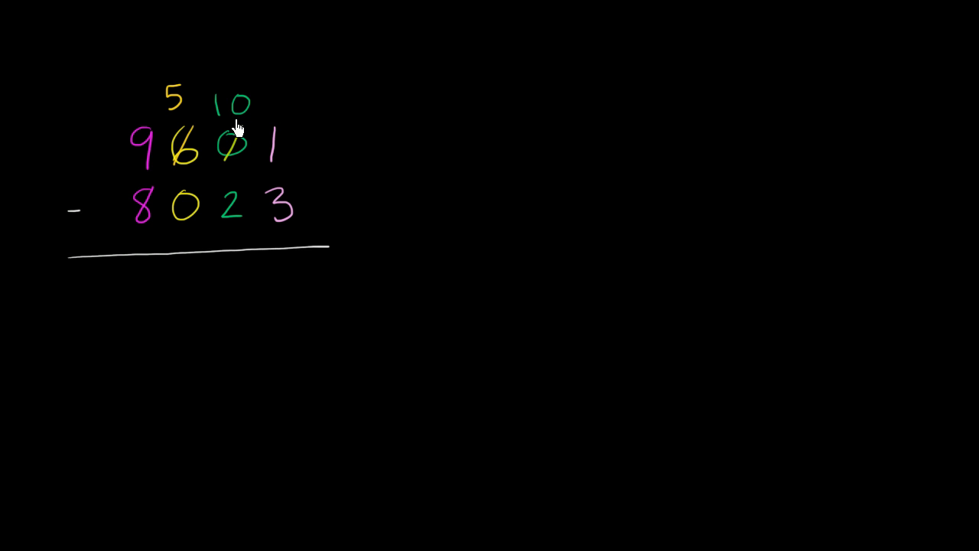
mouse_move(217, 140)
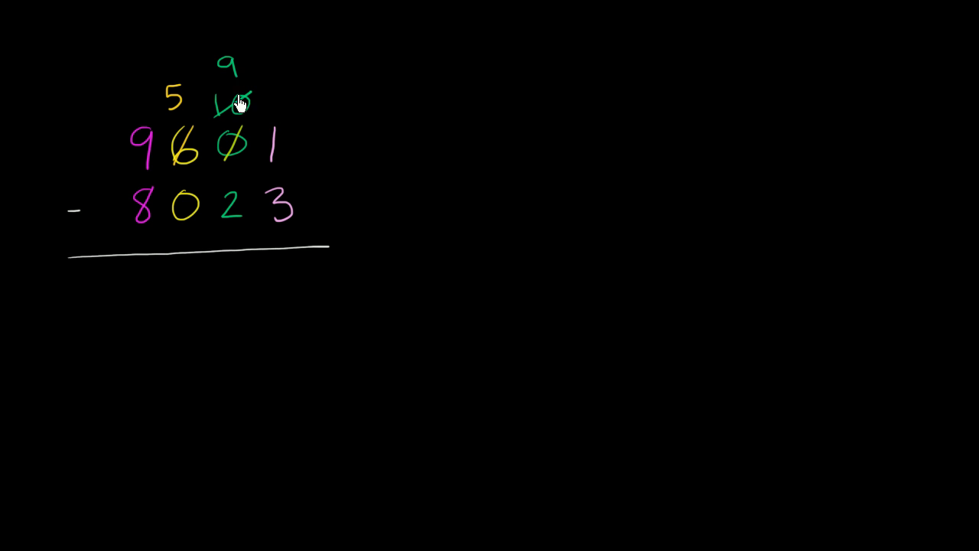
mouse_move(245, 125)
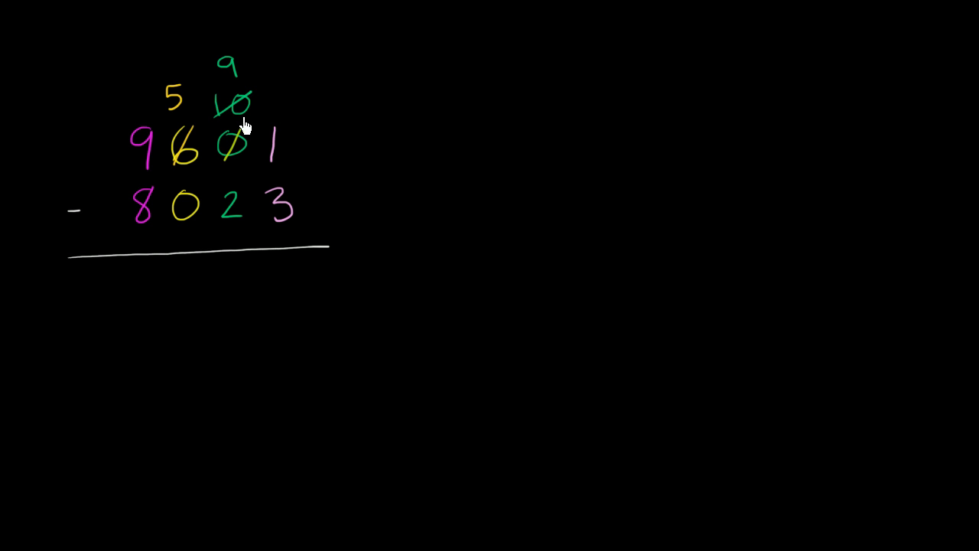
mouse_move(276, 157)
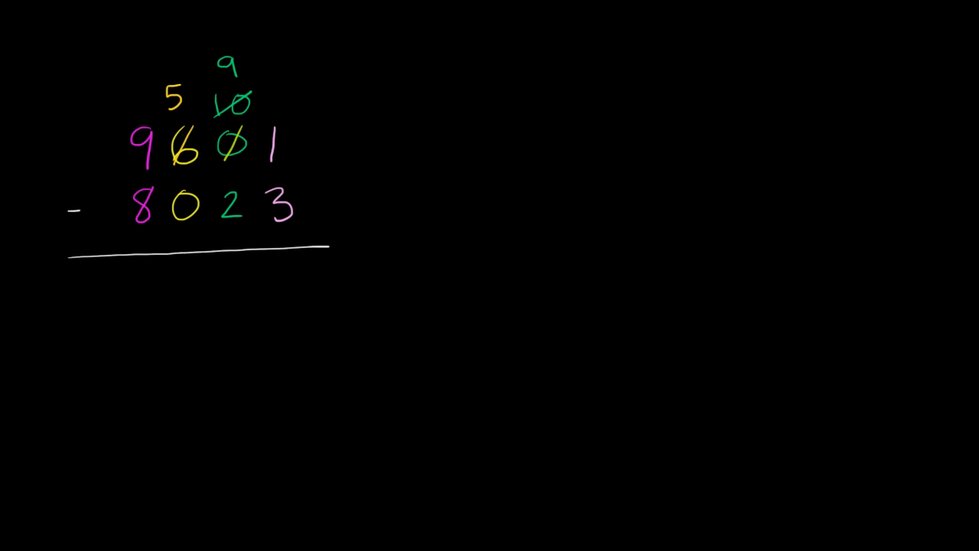
mouse_move(281, 150)
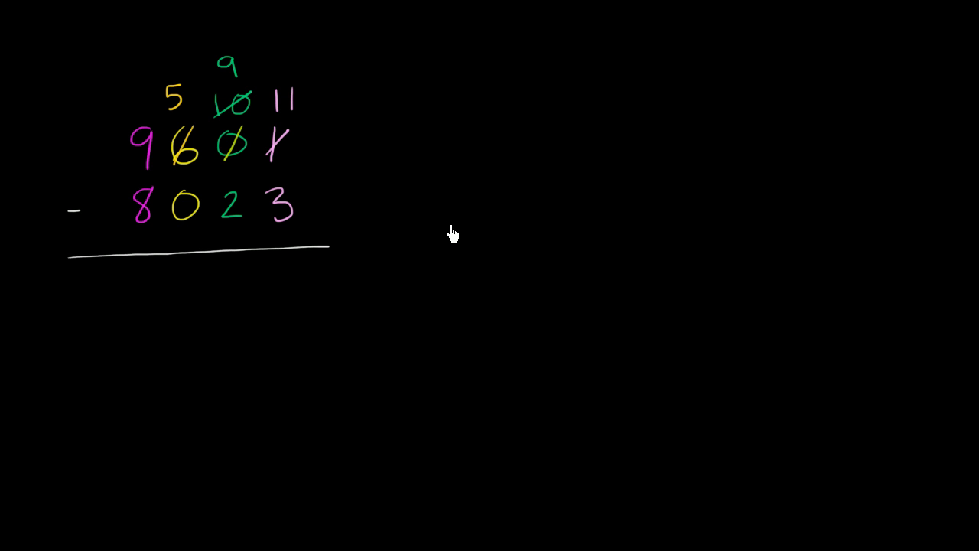
mouse_move(427, 238)
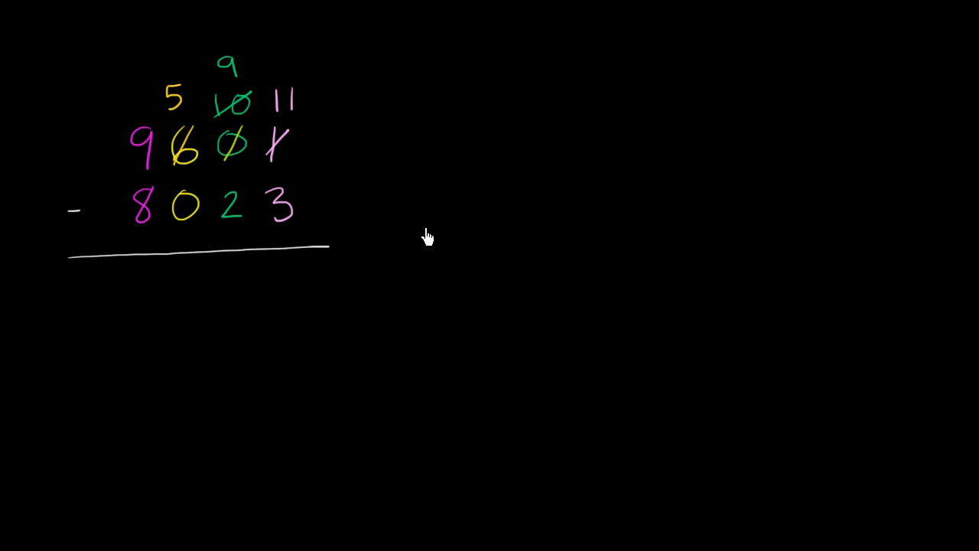
mouse_move(274, 278)
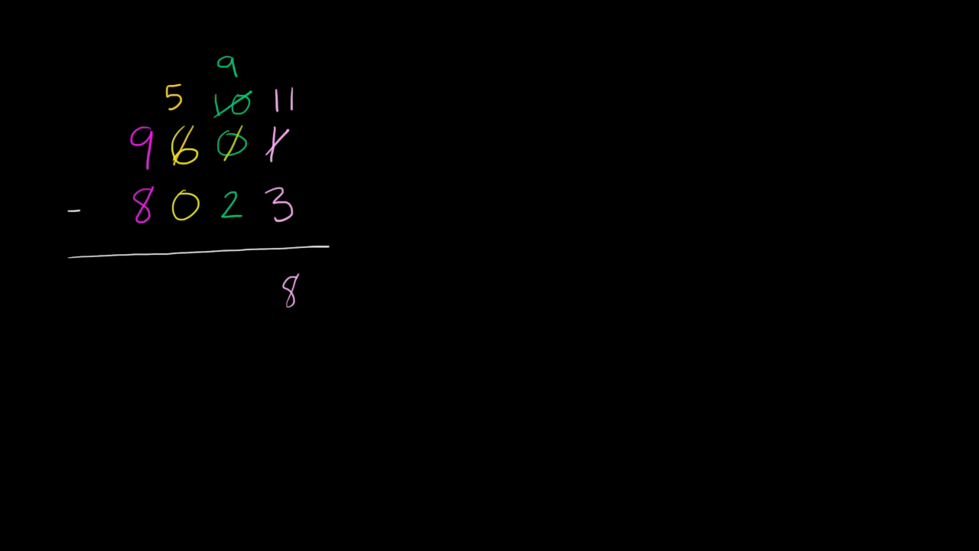
mouse_move(191, 278)
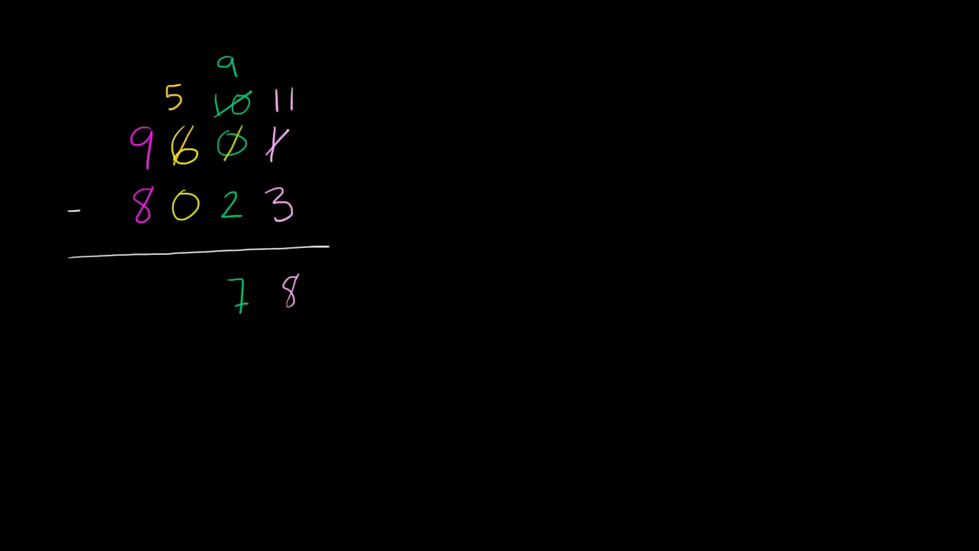
- Write the hundreds digit 5 of the answer 1578 below the line
drag(196, 275, 186, 307)
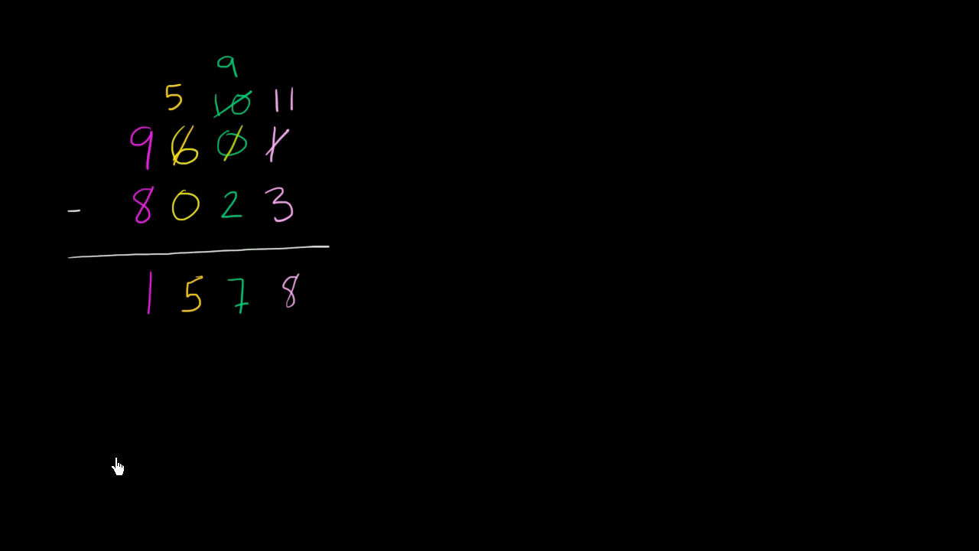
mouse_move(208, 251)
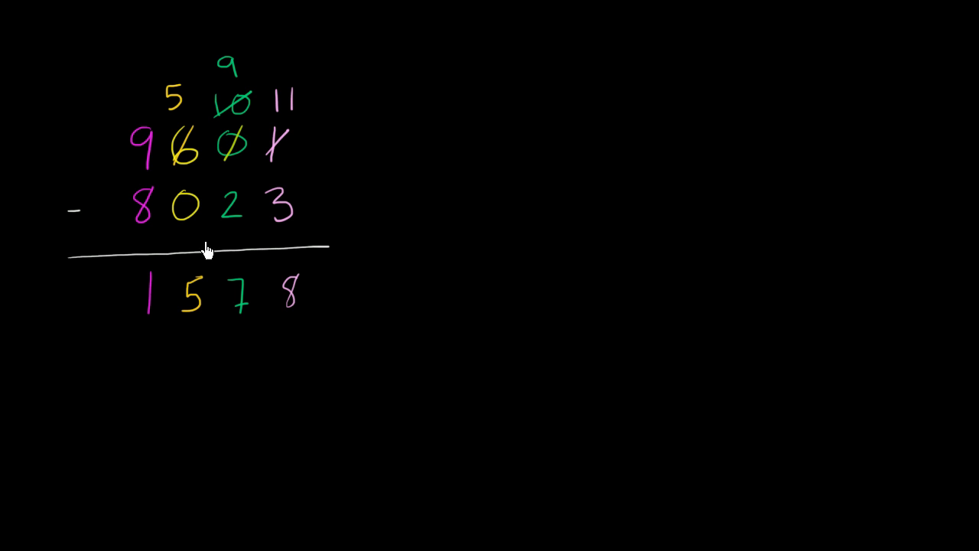
mouse_move(306, 161)
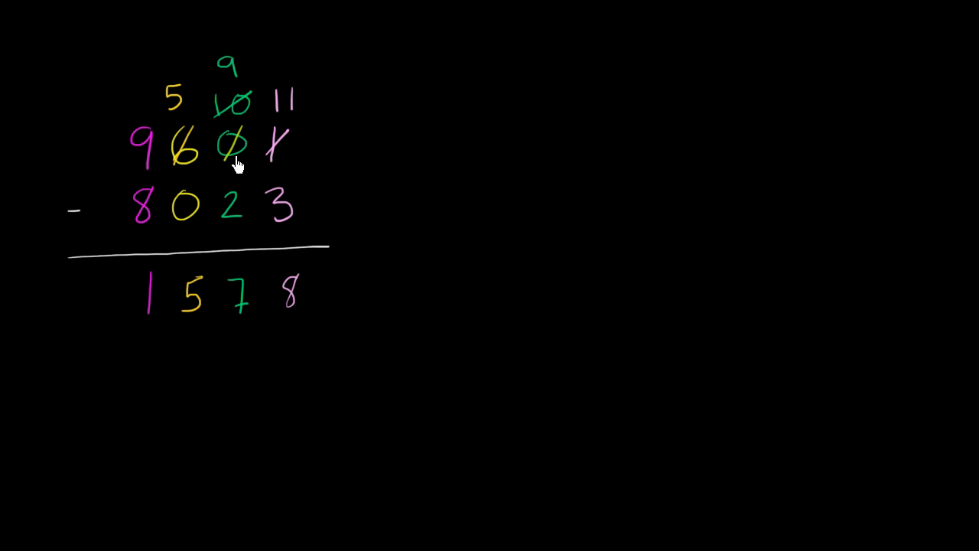
- Write the expanded-form subtraction 9000+600+0+1 minus 8000, 0, 20, 3 and underline it
drag(441, 146, 475, 150)
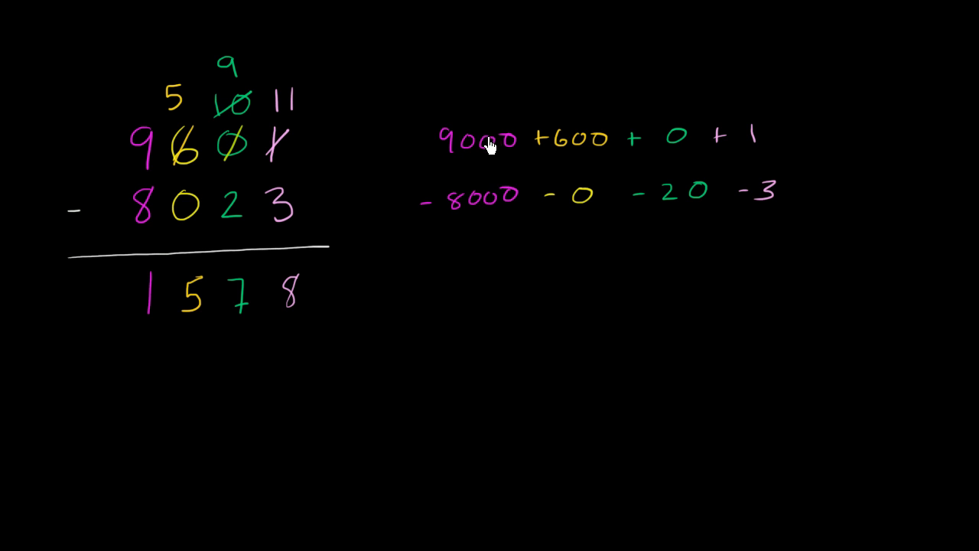
mouse_move(482, 239)
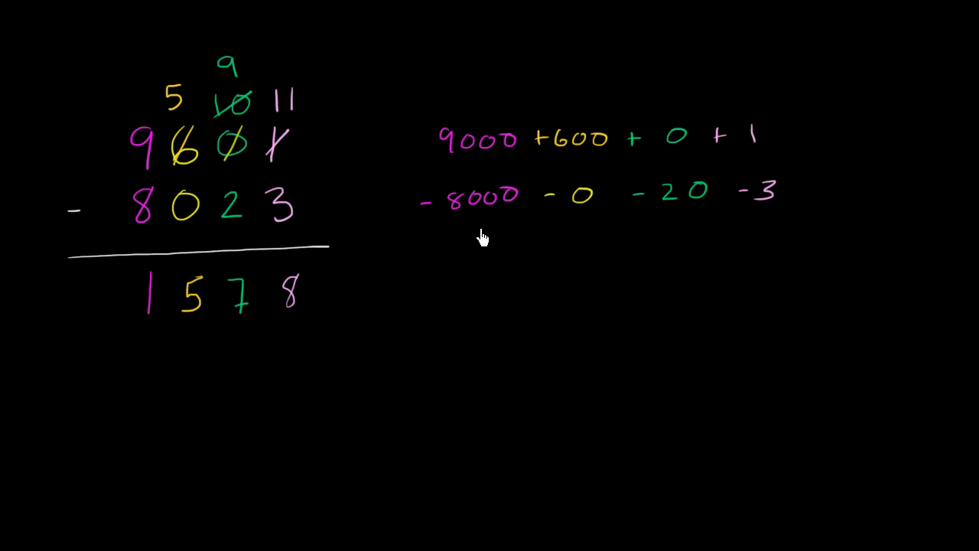
mouse_move(171, 215)
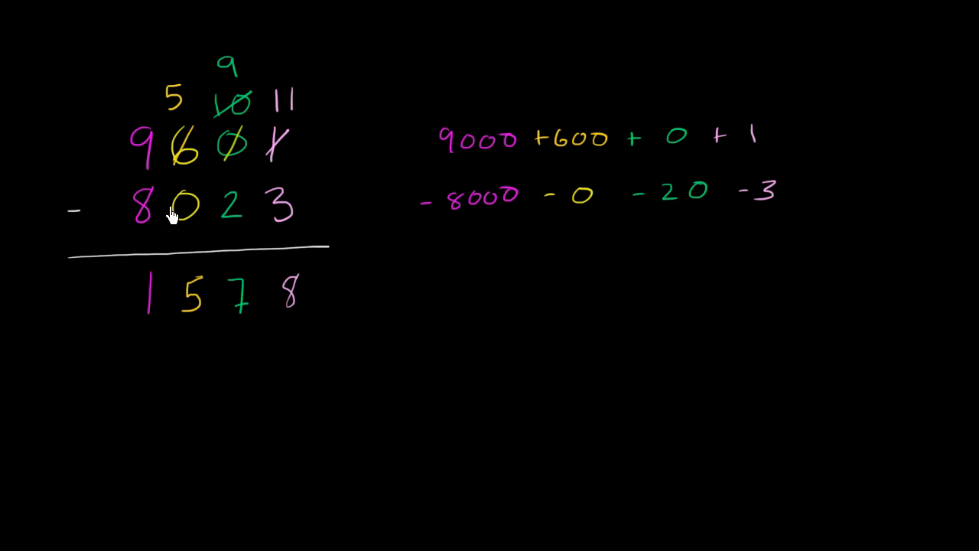
drag(398, 244, 643, 226)
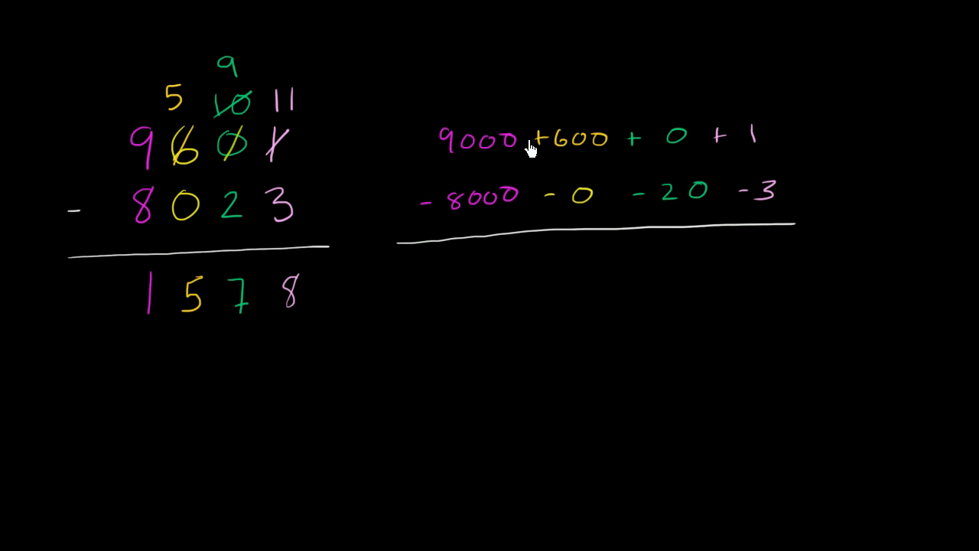
mouse_move(558, 153)
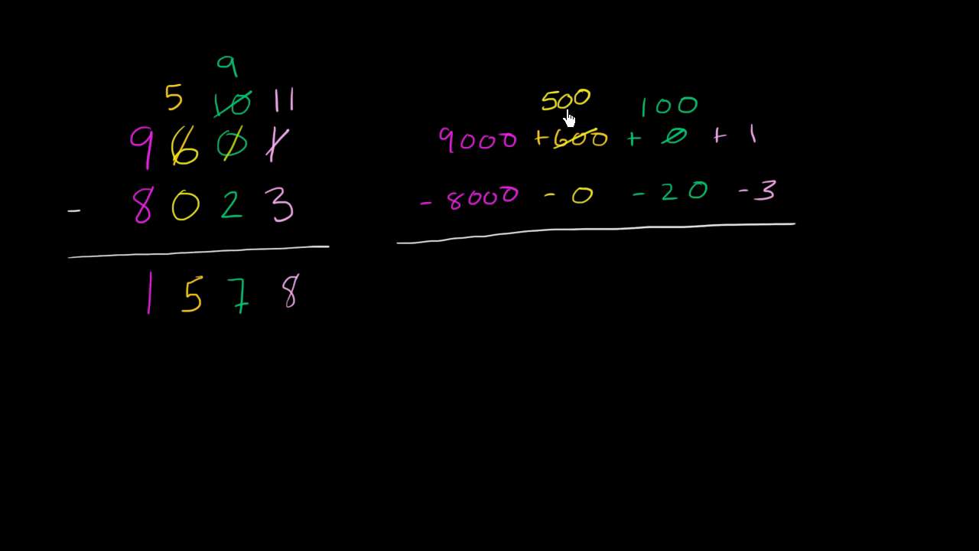
mouse_move(753, 140)
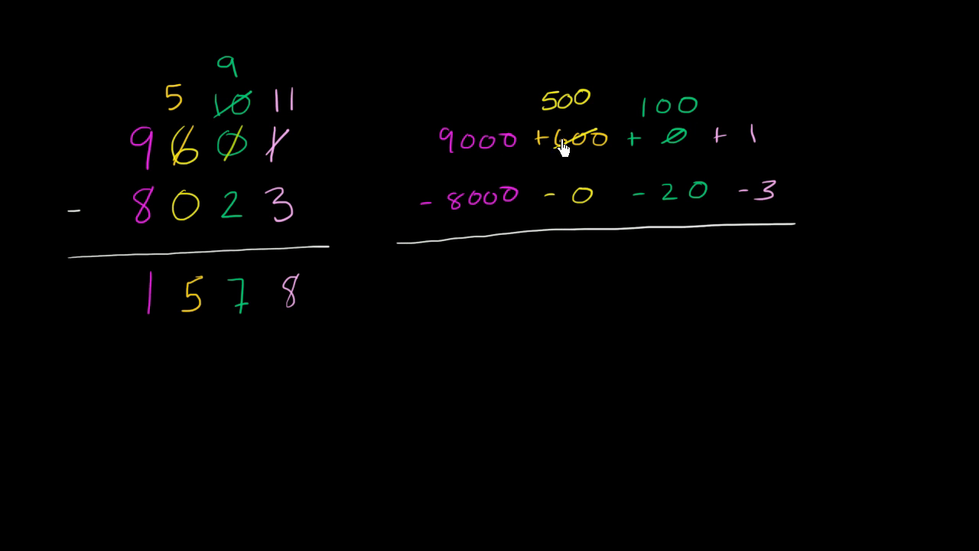
mouse_move(679, 113)
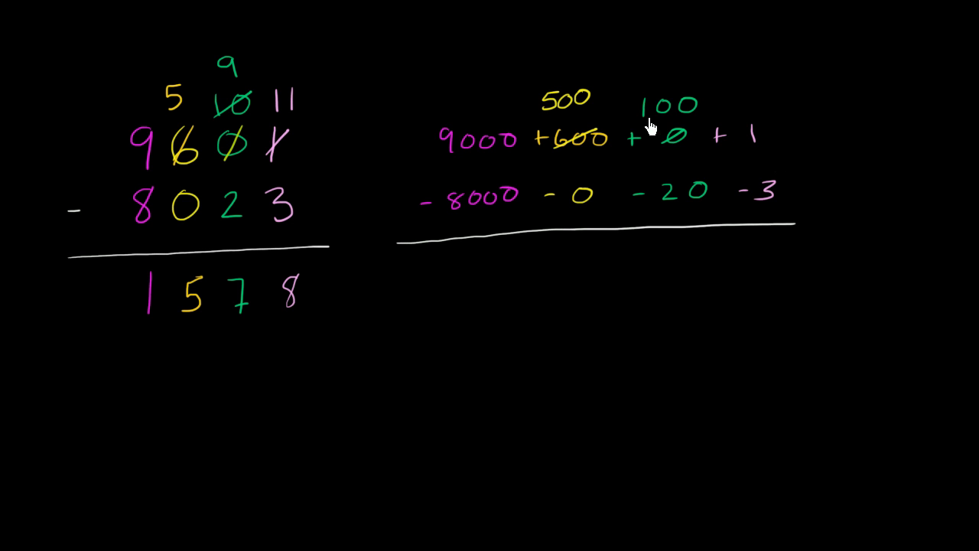
mouse_move(695, 121)
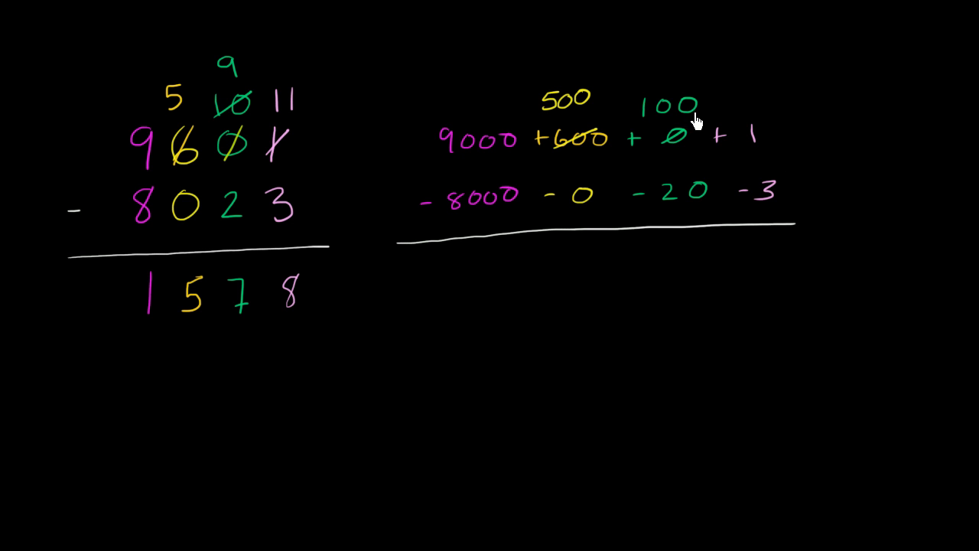
mouse_move(220, 121)
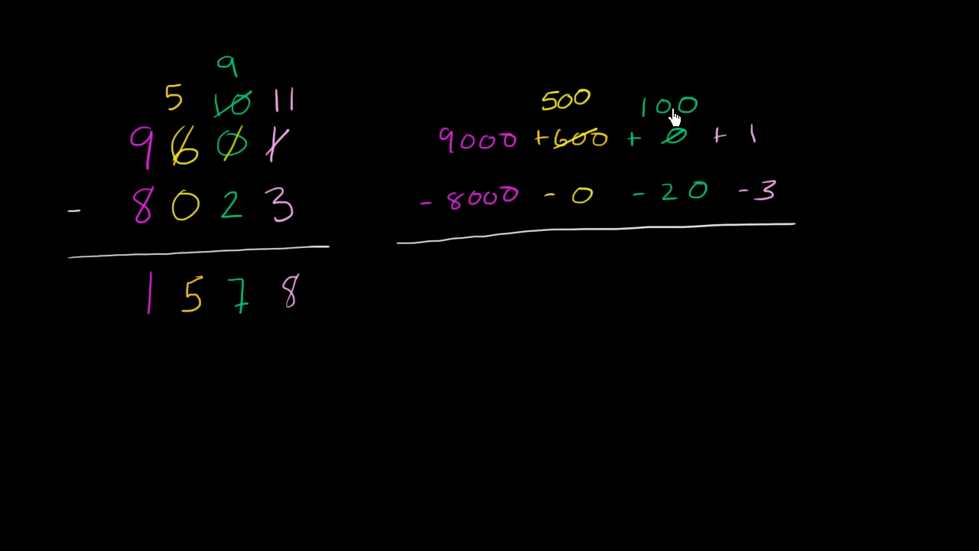
mouse_move(692, 120)
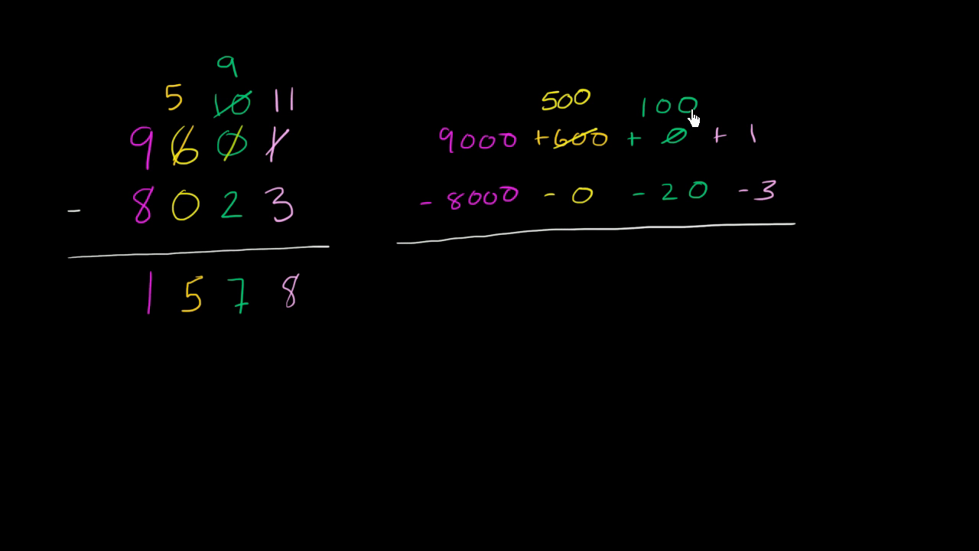
mouse_move(765, 145)
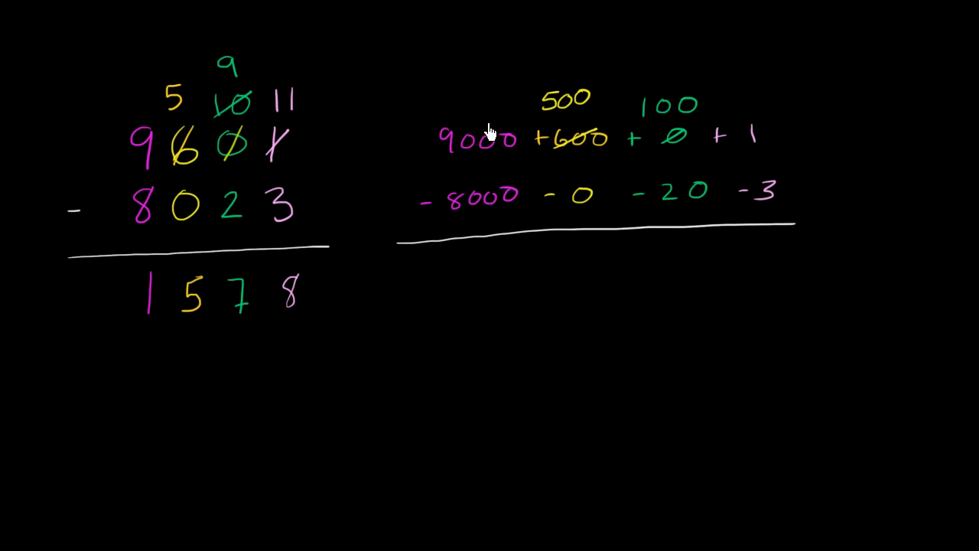
mouse_move(651, 135)
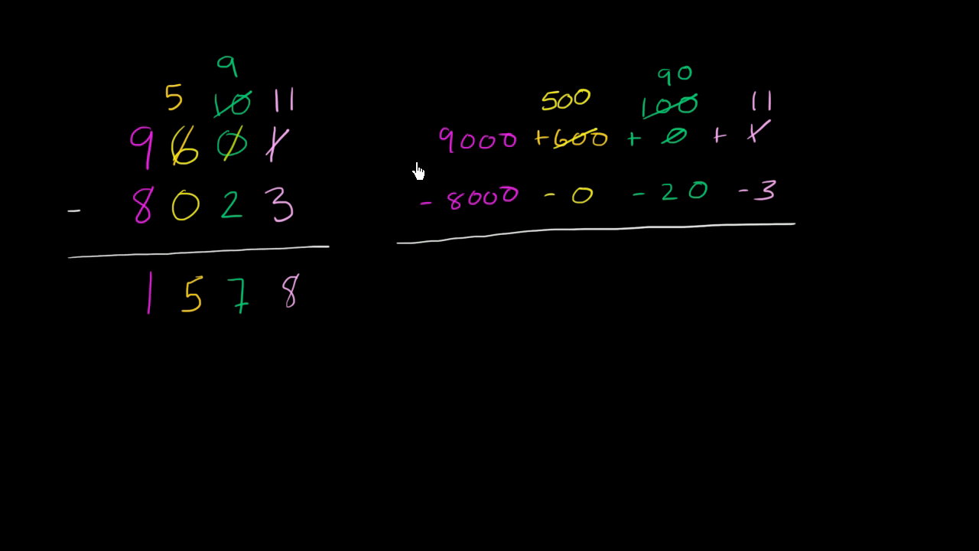
mouse_move(646, 140)
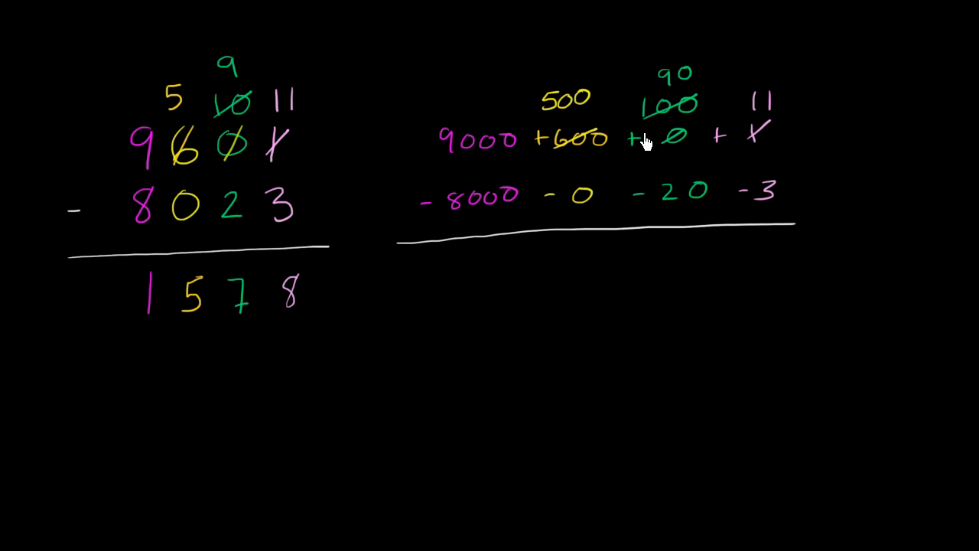
mouse_move(474, 115)
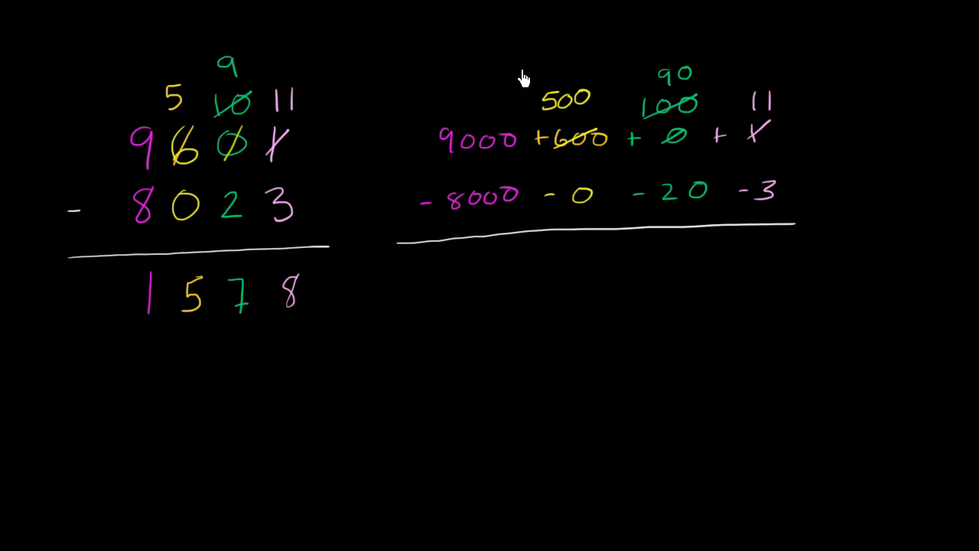
mouse_move(232, 76)
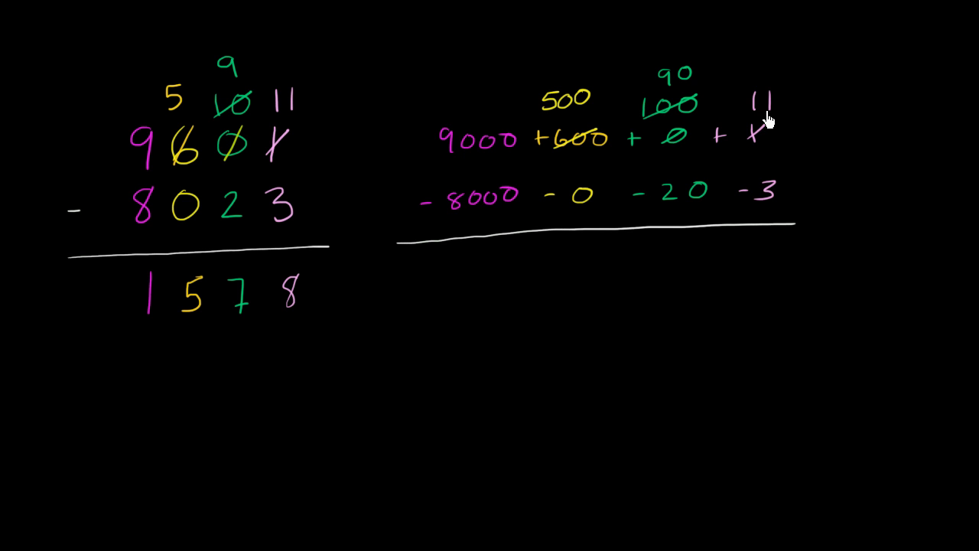
mouse_move(661, 202)
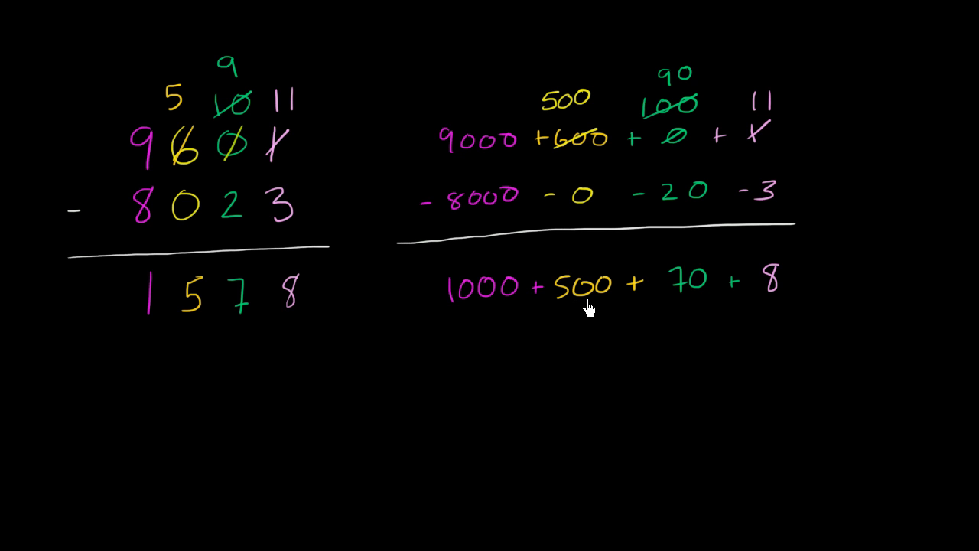
mouse_move(145, 300)
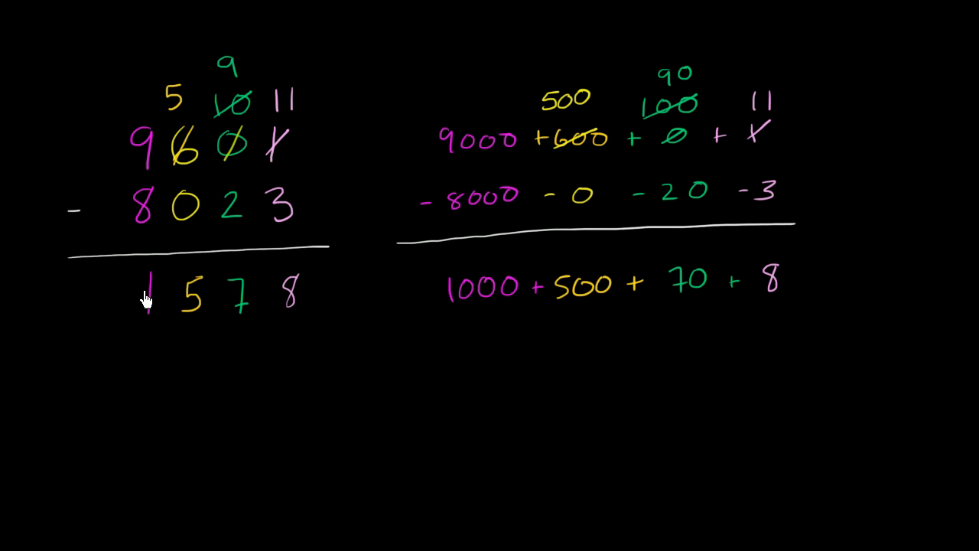
mouse_move(397, 337)
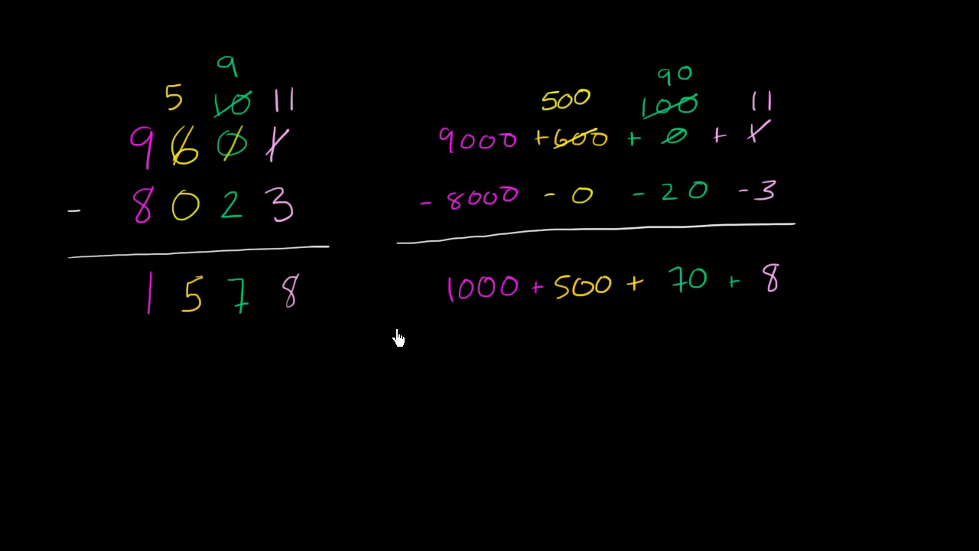